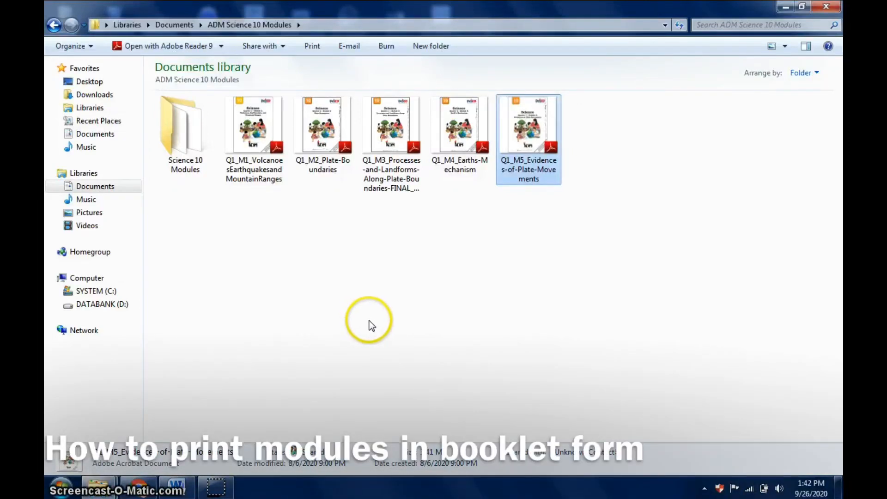
{"action": "mouse_move", "coordinate": [388, 334]}
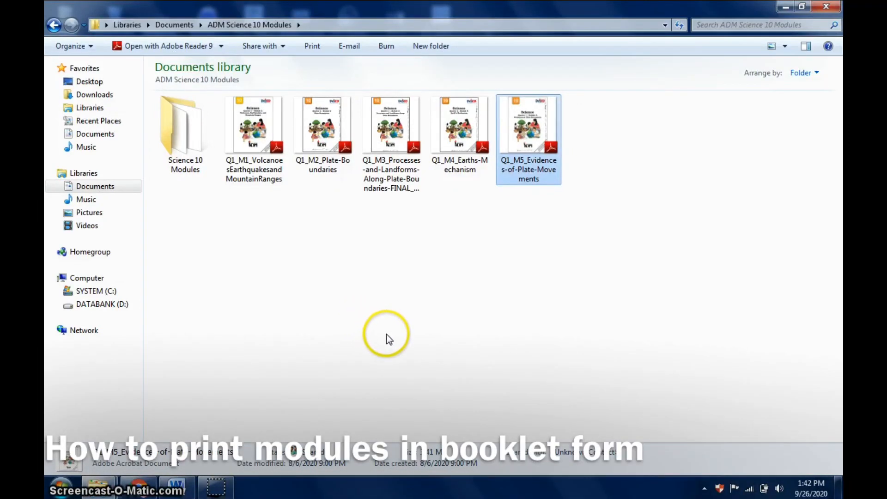
{"action": "mouse_move", "coordinate": [392, 339]}
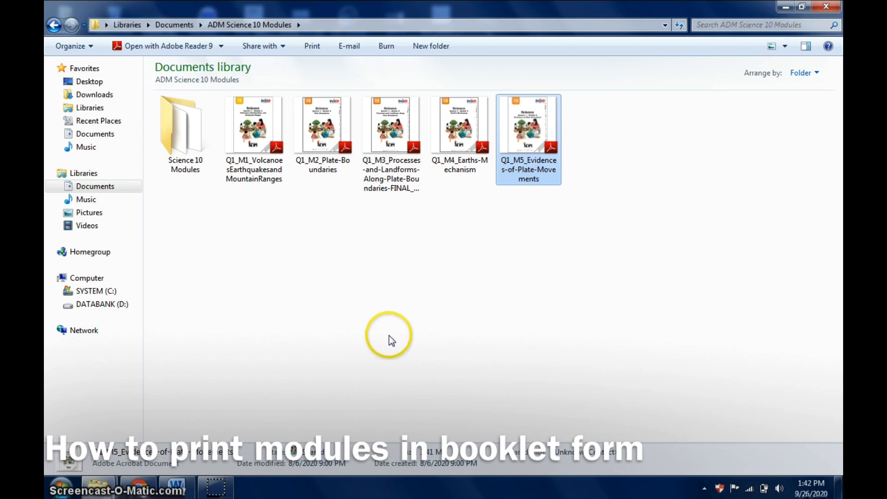
{"action": "mouse_move", "coordinate": [413, 331]}
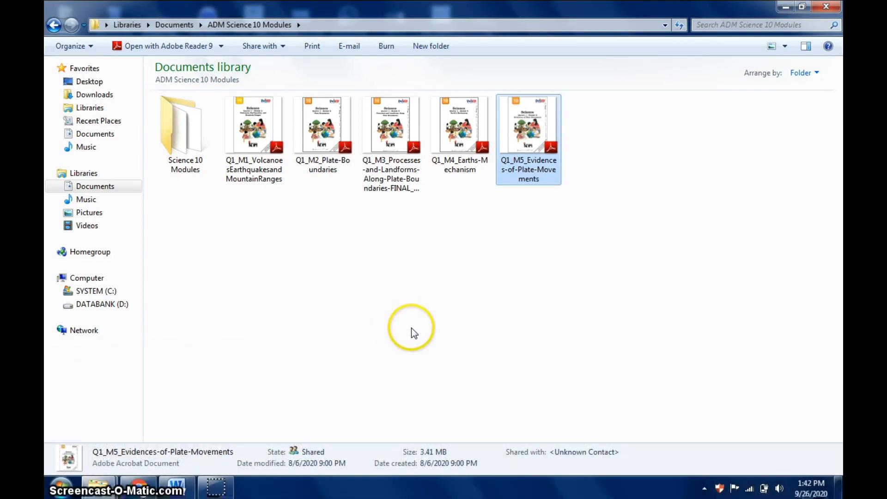
{"action": "mouse_move", "coordinate": [414, 338]}
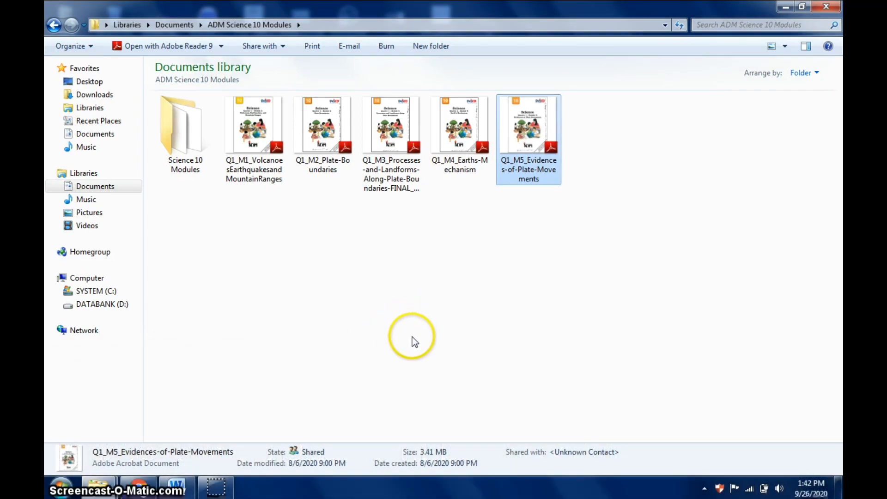
{"action": "mouse_move", "coordinate": [418, 335]}
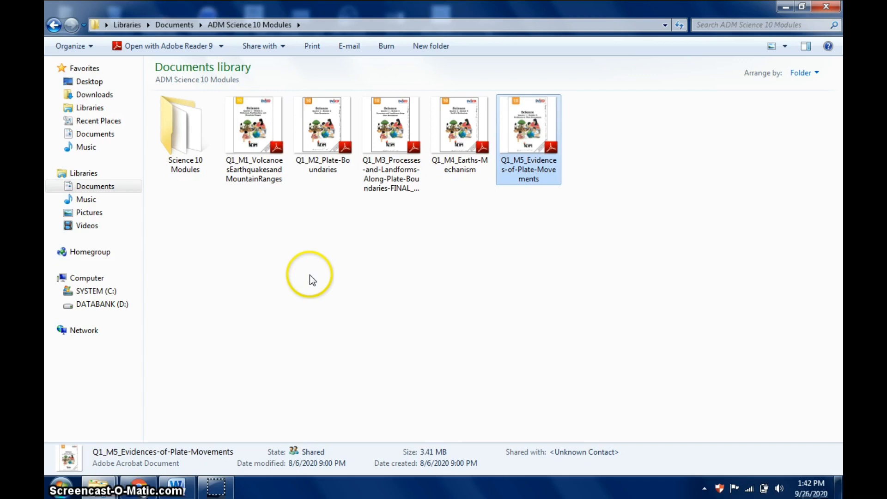
{"action": "mouse_move", "coordinate": [314, 282]}
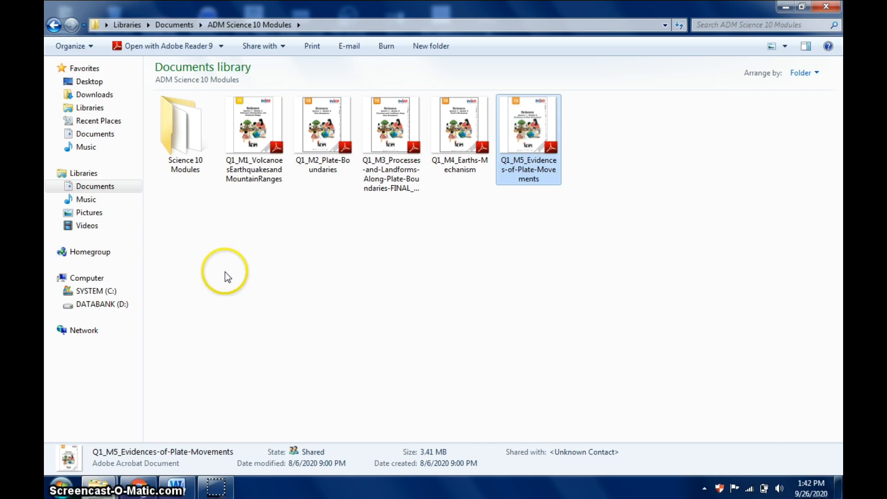
{"action": "mouse_move", "coordinate": [250, 228]}
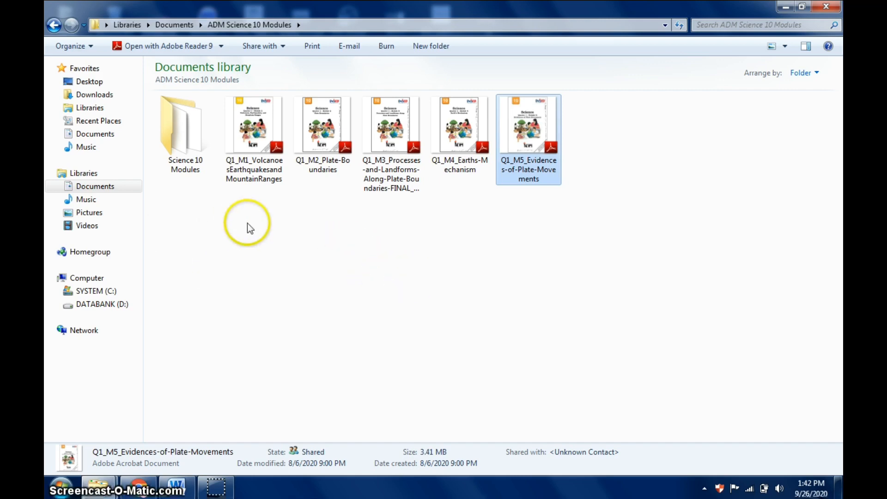
{"action": "mouse_move", "coordinate": [362, 237]}
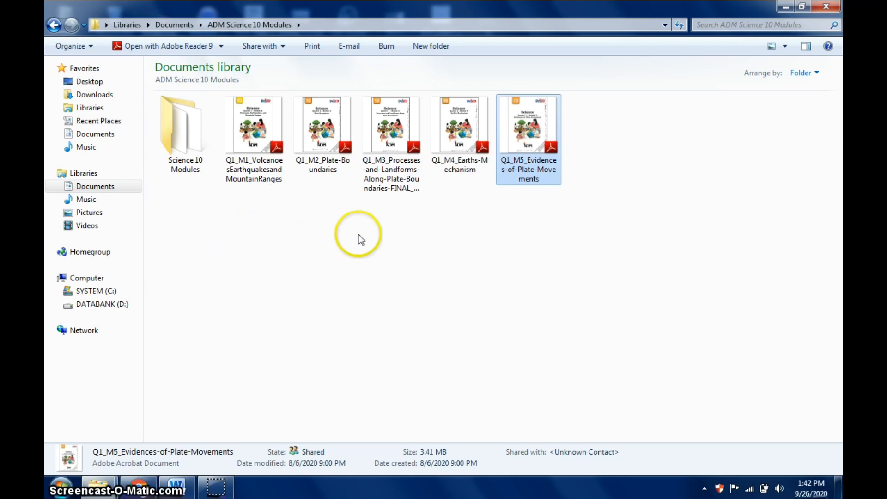
{"action": "mouse_move", "coordinate": [288, 255]}
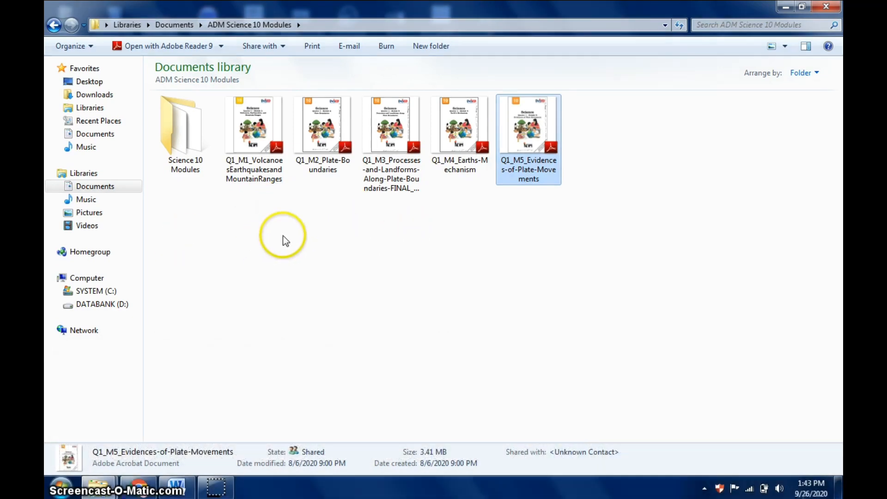
{"action": "mouse_move", "coordinate": [275, 234]}
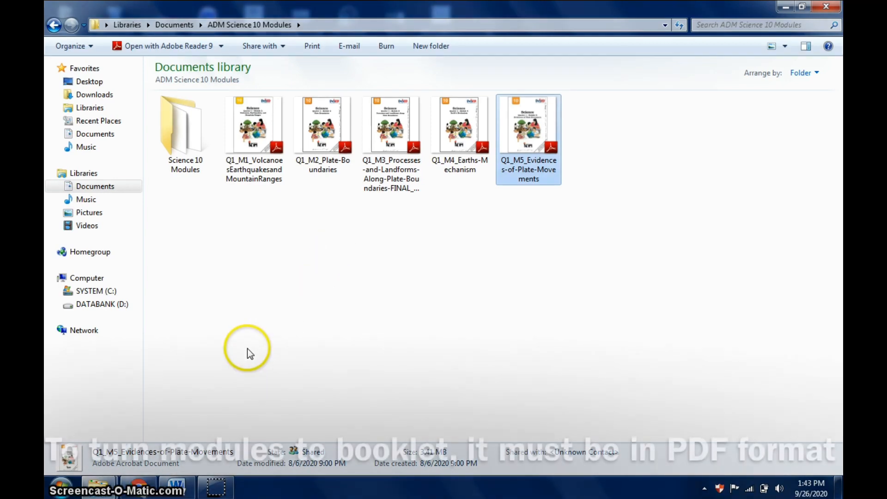
{"action": "mouse_move", "coordinate": [253, 170]}
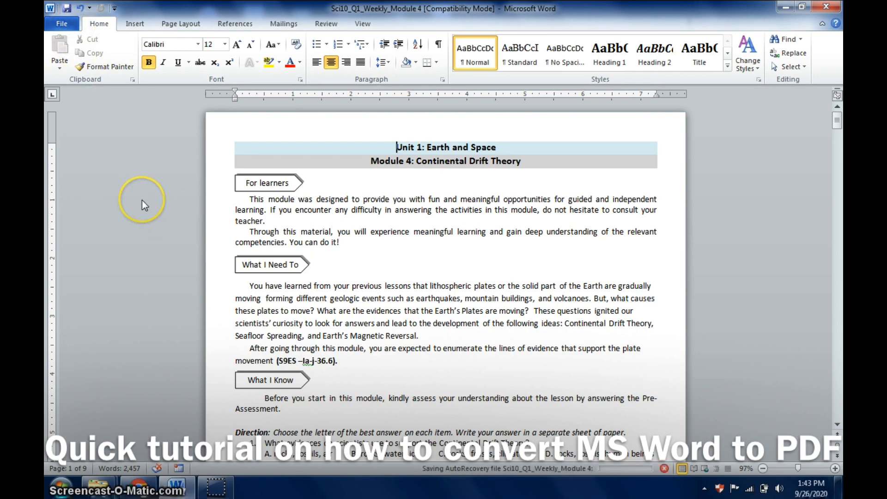
{"action": "mouse_move", "coordinate": [394, 220]}
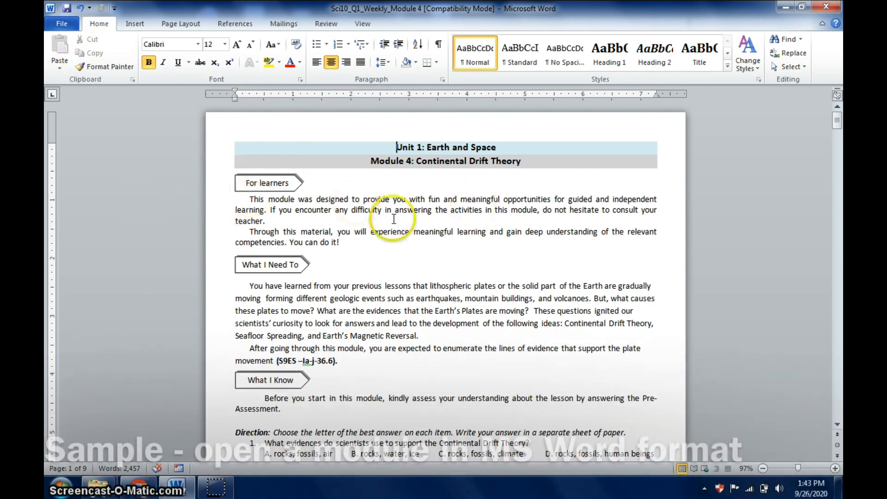
{"action": "mouse_move", "coordinate": [221, 172]}
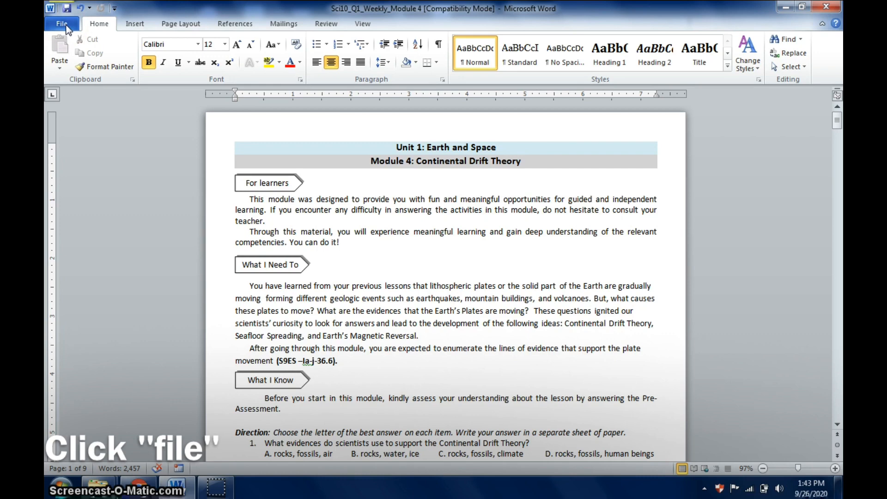
Save the Sci10_Q1_Weekly_Module 4 document as a PDF to the Desktop
{"action": "left_click", "coordinate": [62, 23]}
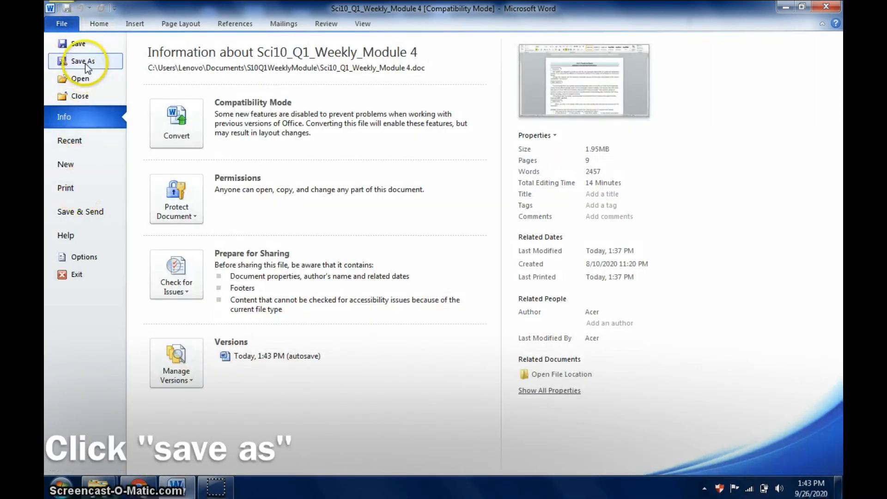
{"action": "left_click", "coordinate": [83, 61]}
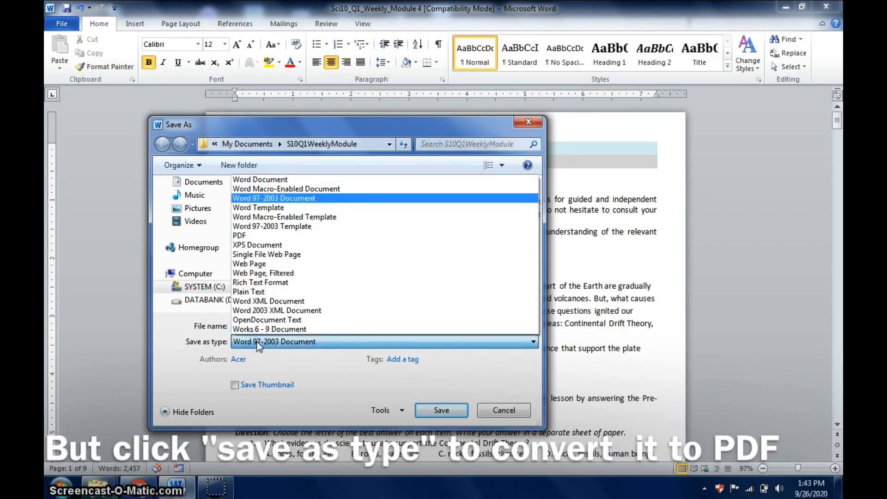
{"action": "left_click", "coordinate": [239, 235]}
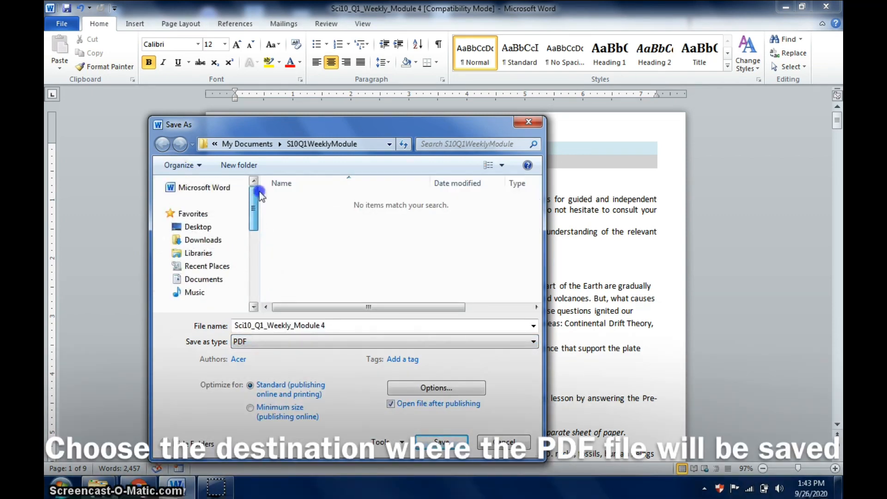
{"action": "left_click", "coordinate": [198, 227]}
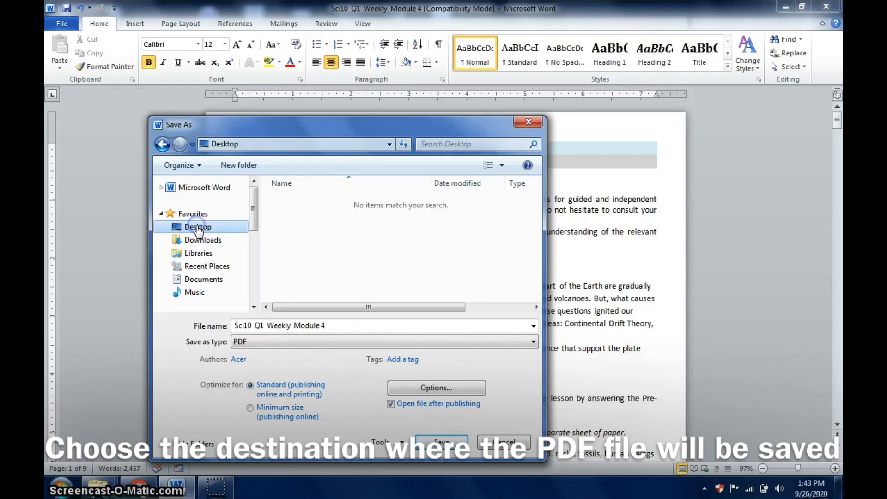
{"action": "left_click", "coordinate": [198, 226]}
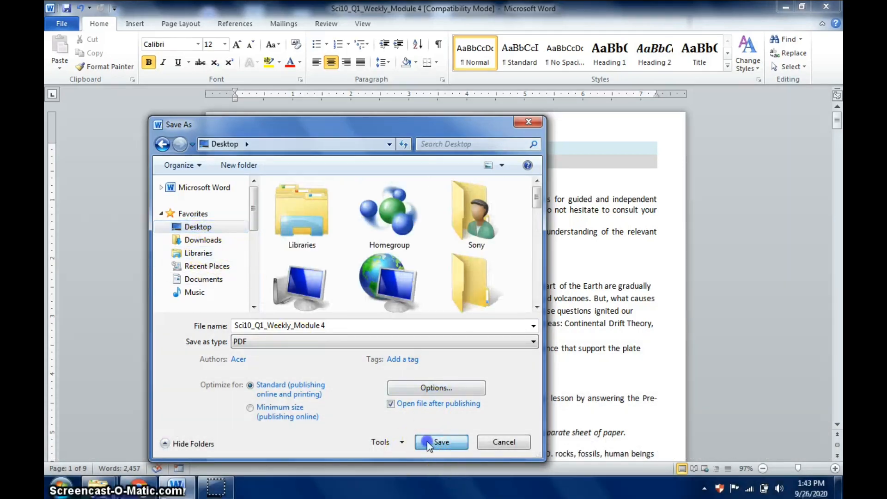
{"action": "left_click", "coordinate": [441, 442]}
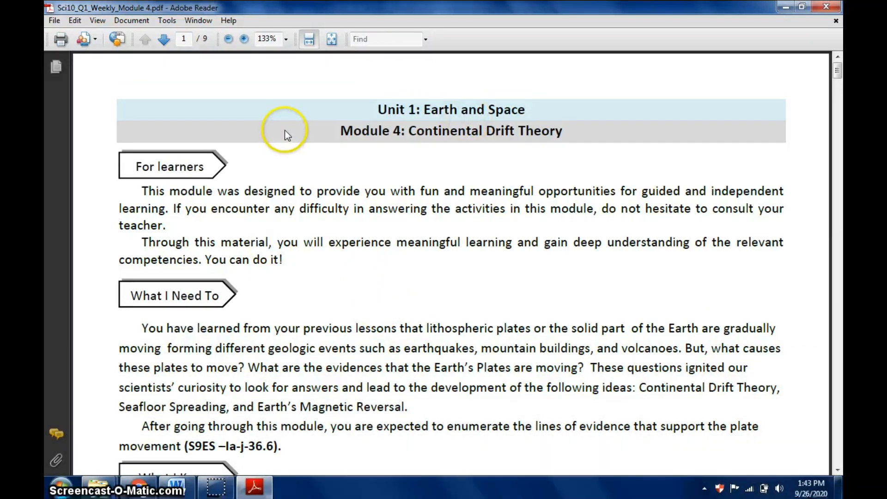
{"action": "mouse_move", "coordinate": [520, 198]}
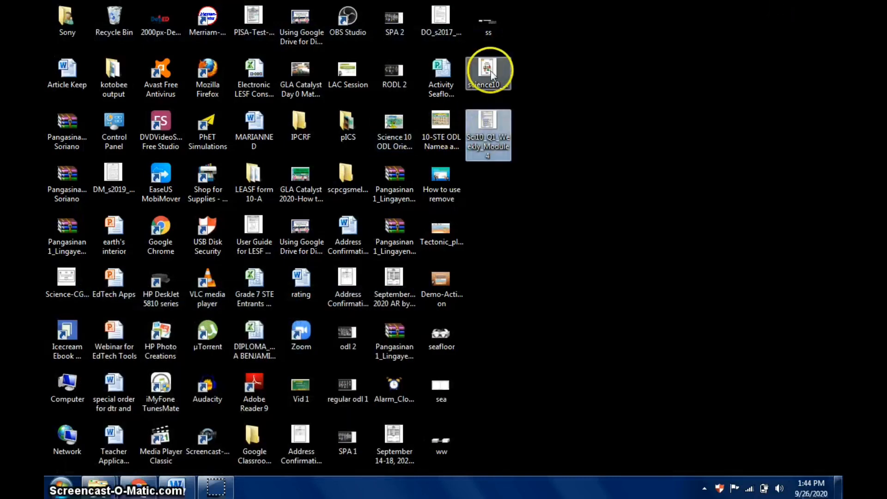
Open the science10 Module 4 PDF from the Desktop in Adobe Reader
{"action": "double_click", "coordinate": [488, 69]}
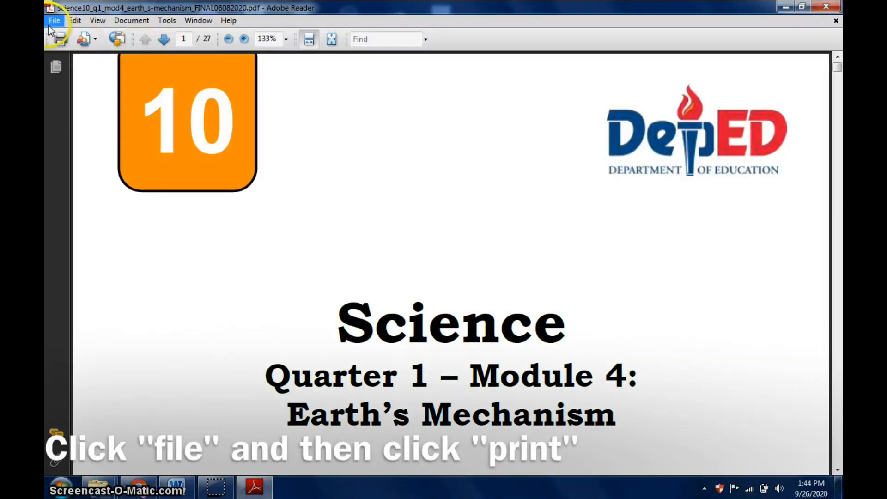
Bring up the Print dialog for the 27-page module on the HP DeskJet 5810
{"action": "left_click", "coordinate": [54, 20]}
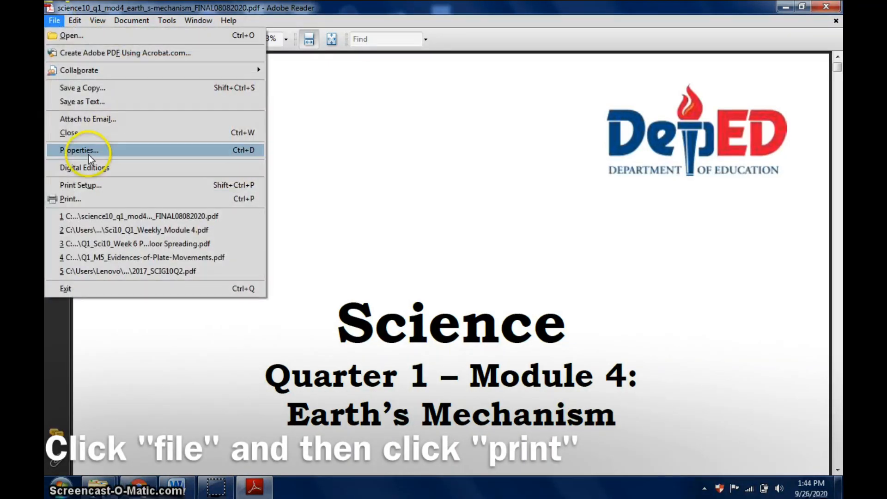
{"action": "left_click", "coordinate": [70, 199]}
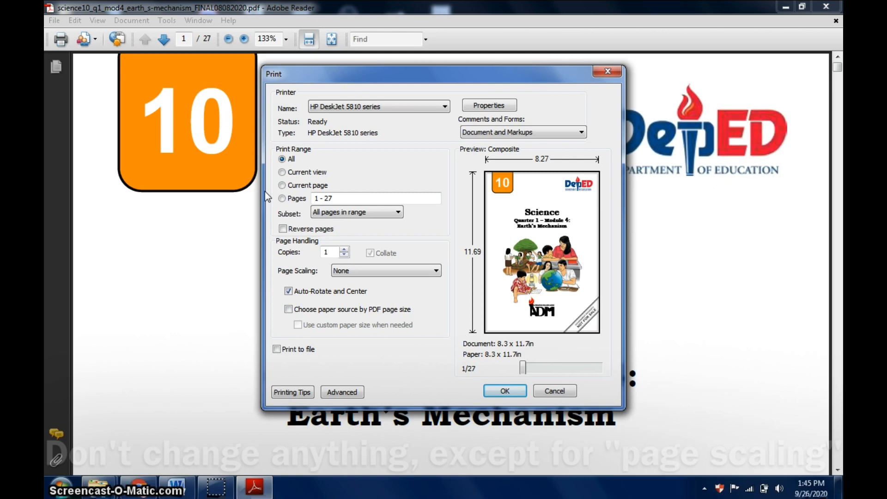
{"action": "mouse_move", "coordinate": [497, 252]}
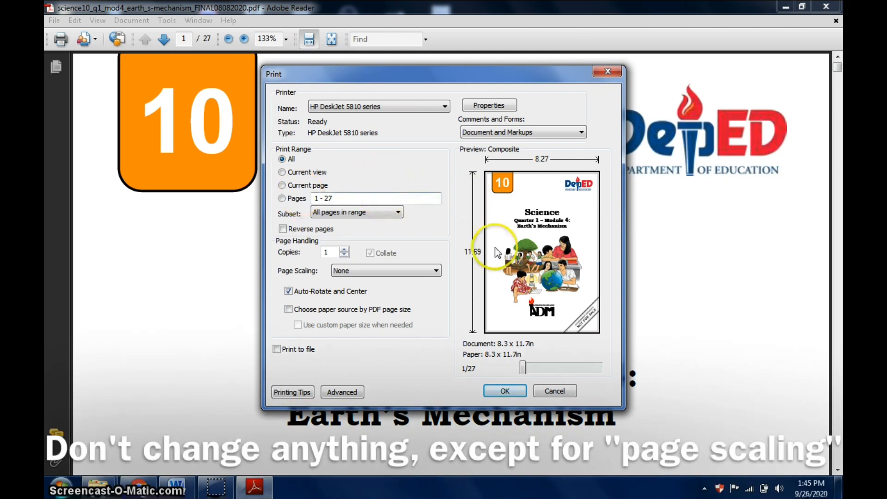
{"action": "mouse_move", "coordinate": [415, 226]}
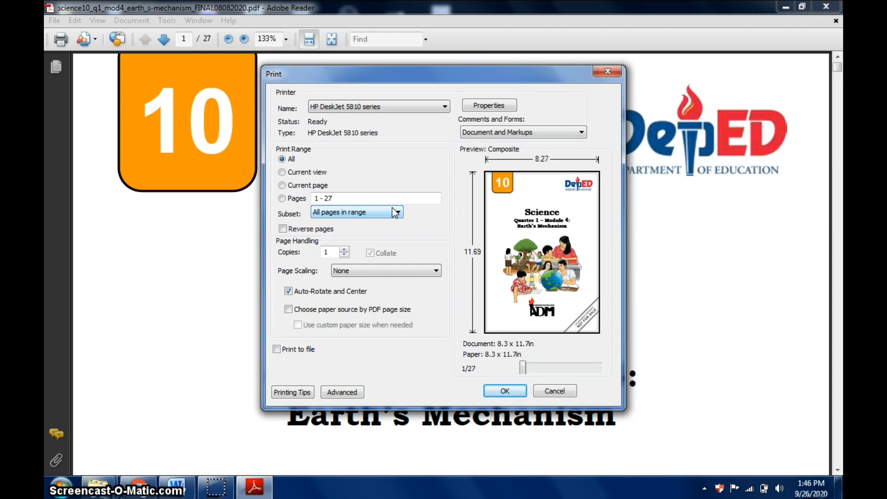
{"action": "mouse_move", "coordinate": [415, 227]}
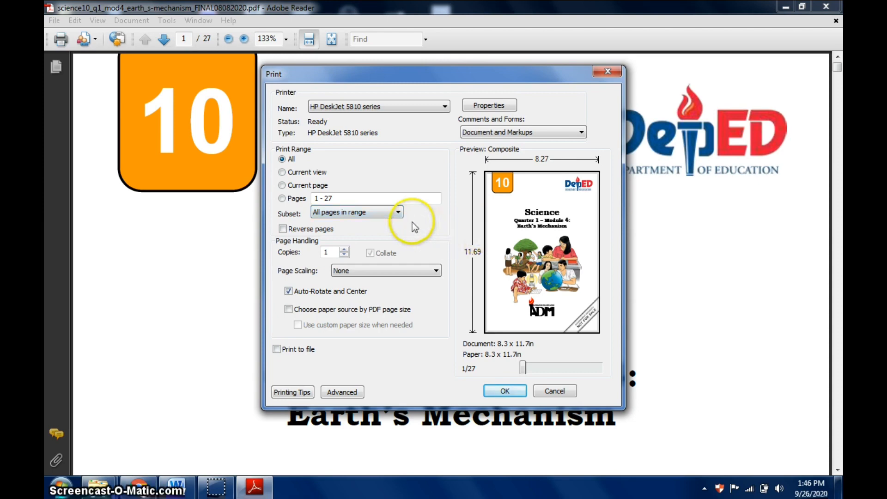
{"action": "mouse_move", "coordinate": [552, 134]}
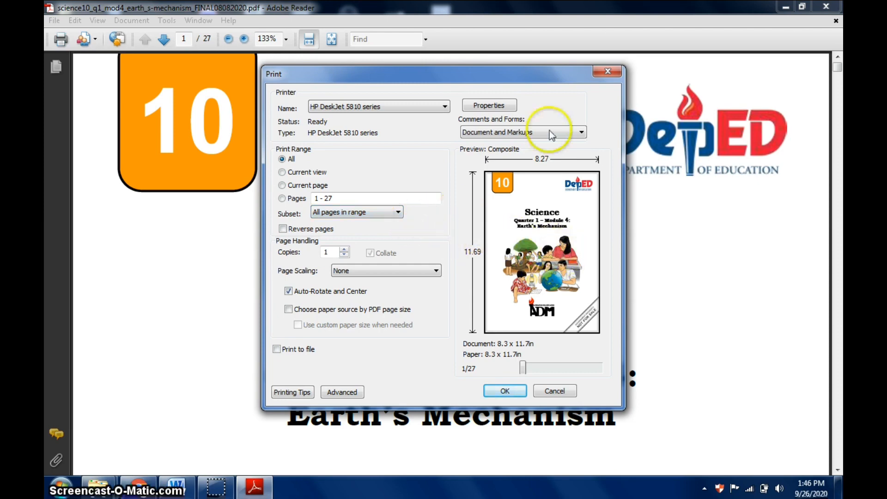
{"action": "mouse_move", "coordinate": [391, 221]}
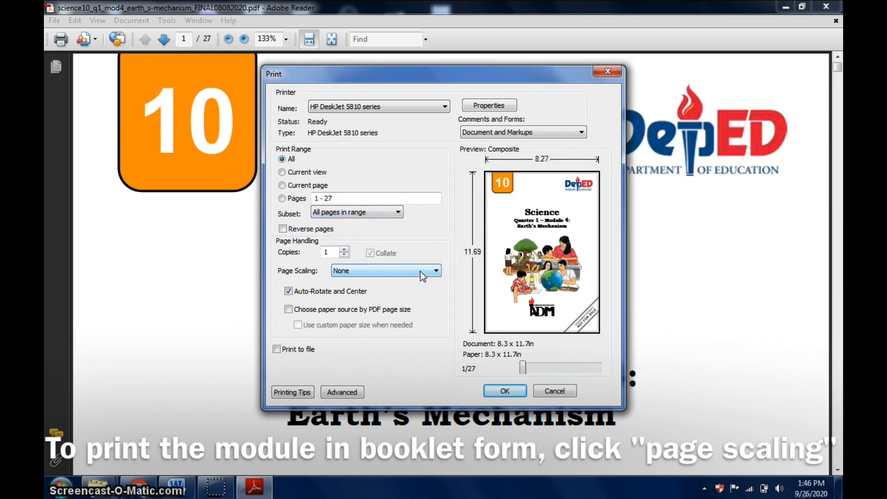
Print as a booklet, front side only, sheets 1 to 7
{"action": "left_click", "coordinate": [436, 271]}
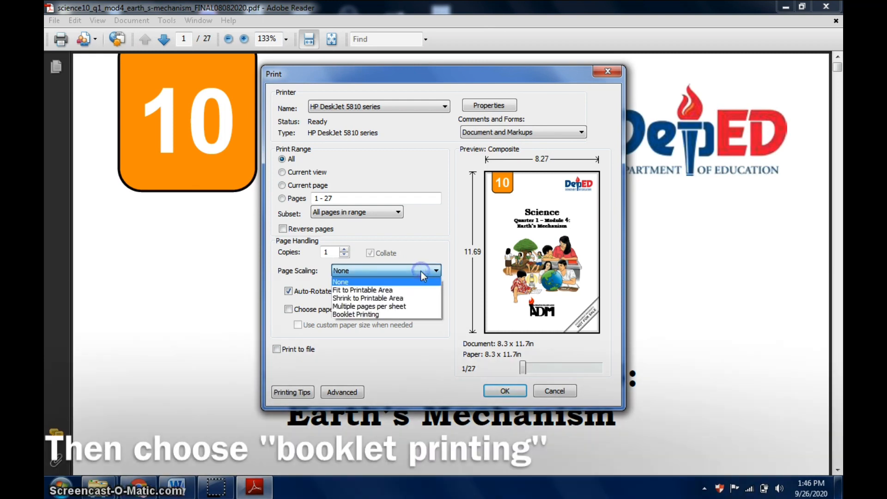
{"action": "left_click", "coordinate": [355, 314]}
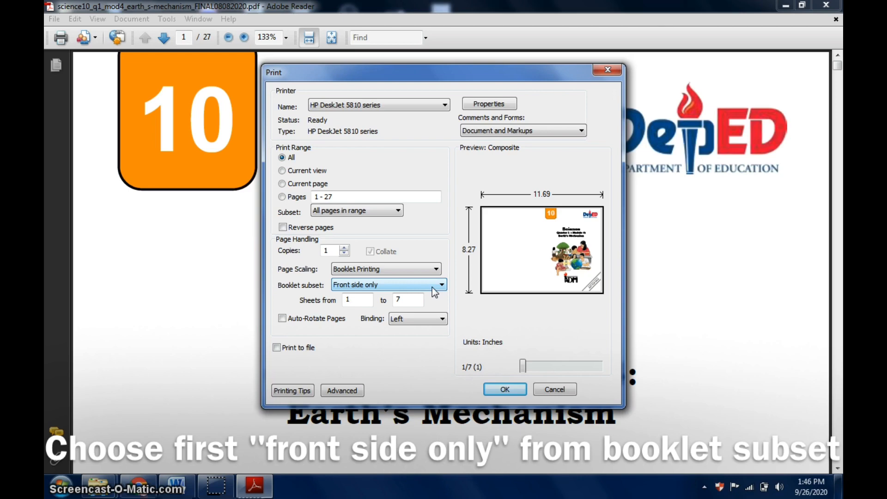
{"action": "left_click", "coordinate": [441, 285]}
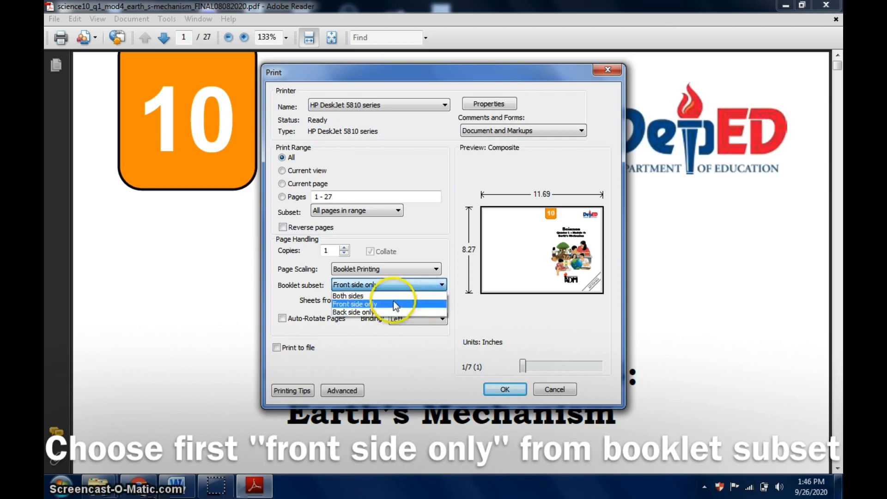
{"action": "left_click", "coordinate": [348, 295]}
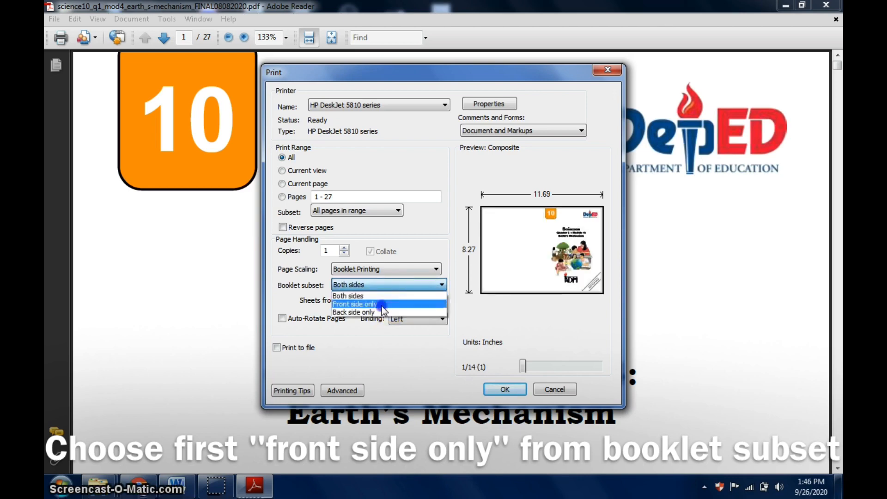
{"action": "left_click", "coordinate": [354, 304]}
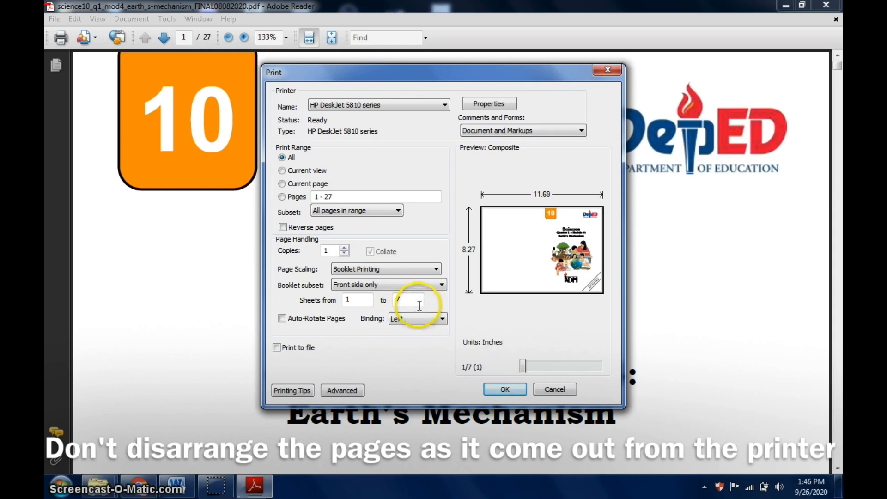
{"action": "type", "text": "7"}
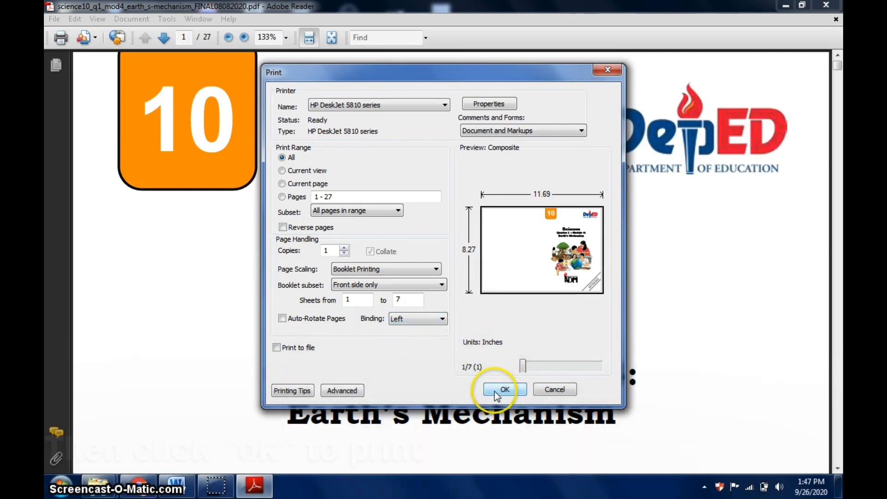
{"action": "left_click", "coordinate": [504, 389]}
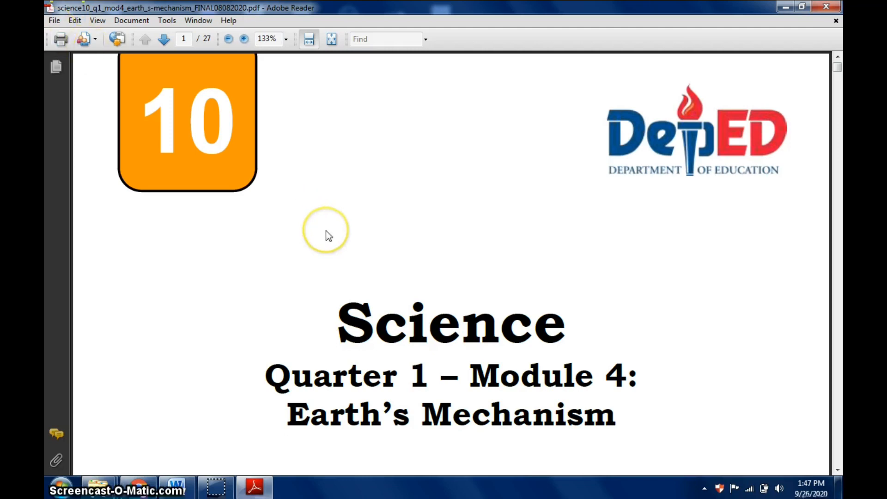
{"action": "mouse_move", "coordinate": [48, 31]}
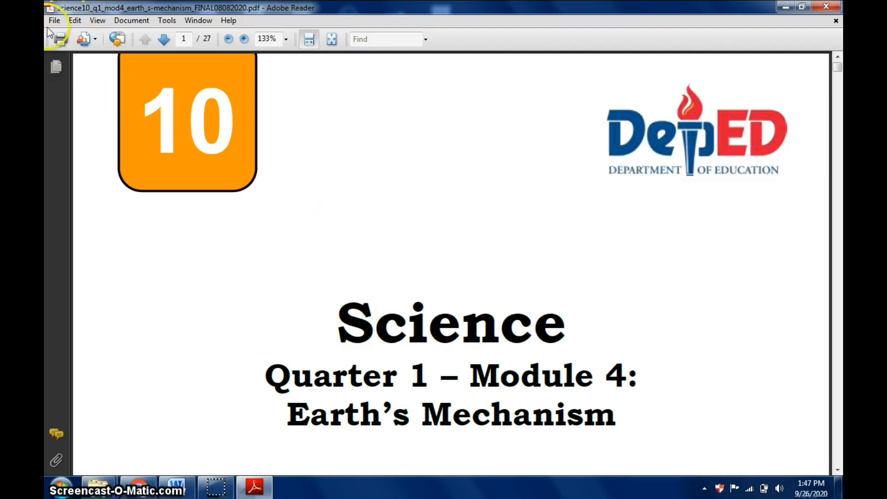
Reprint the booklet with Back side only for sheets 1 to 7
{"action": "left_click", "coordinate": [54, 21]}
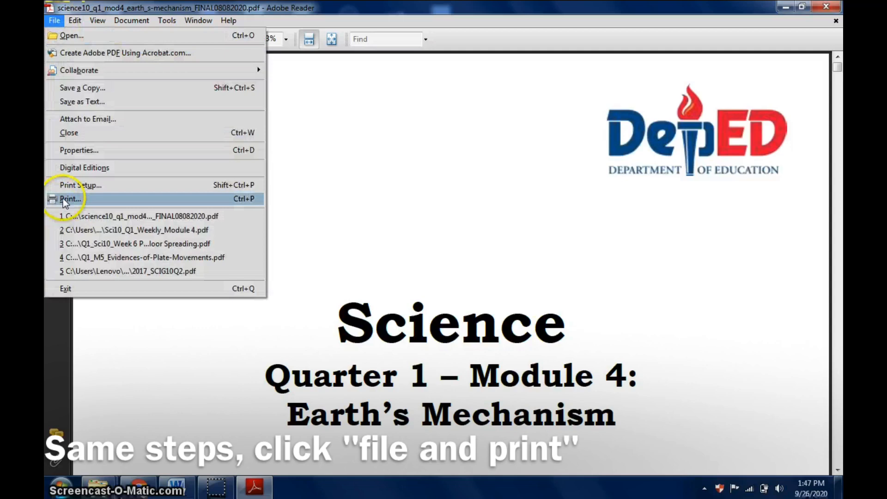
{"action": "left_click", "coordinate": [70, 198]}
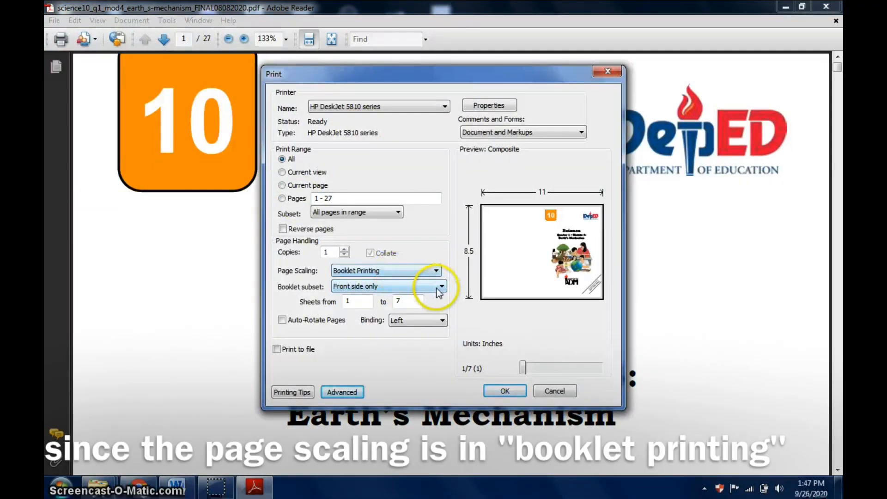
{"action": "left_click", "coordinate": [441, 287]}
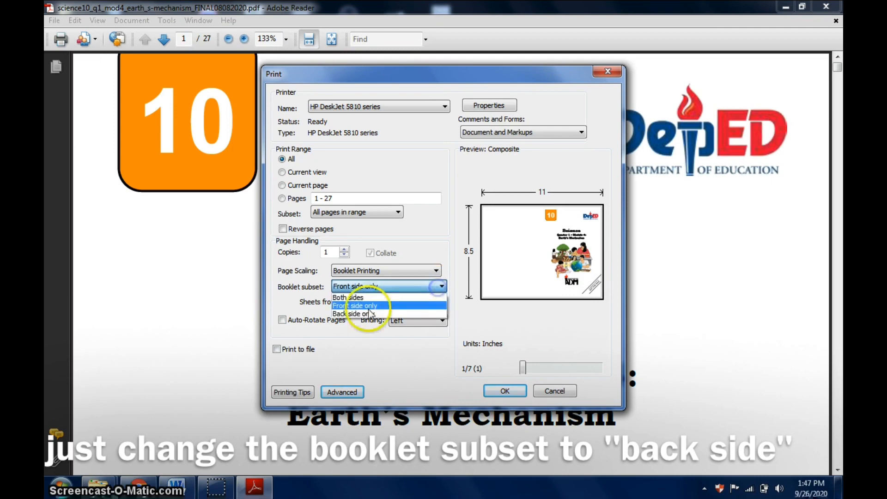
{"action": "left_click", "coordinate": [357, 315]}
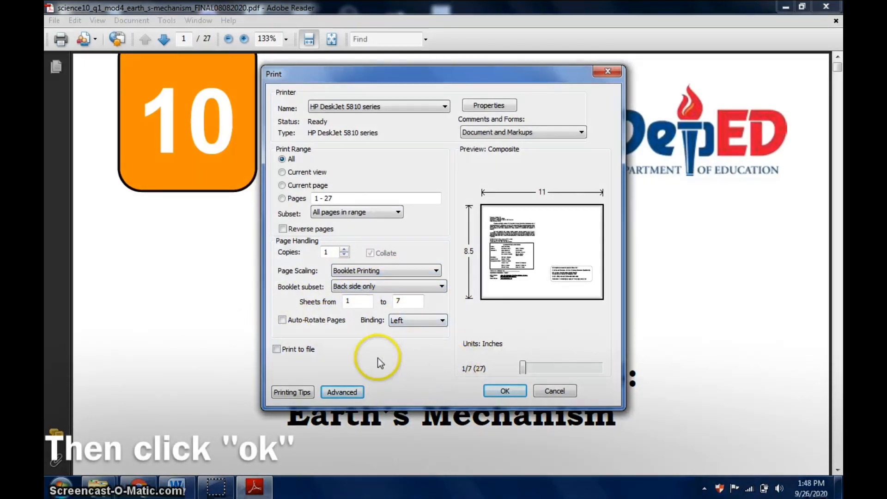
{"action": "mouse_move", "coordinate": [438, 362]}
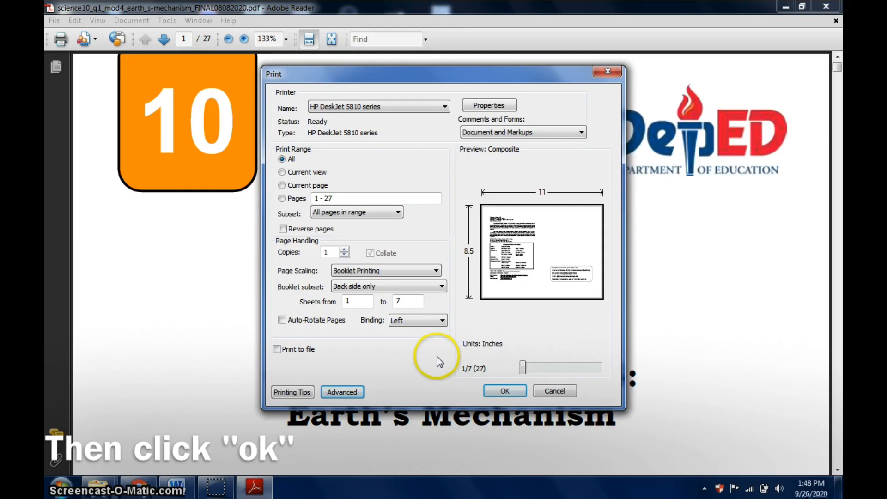
{"action": "mouse_move", "coordinate": [458, 362]}
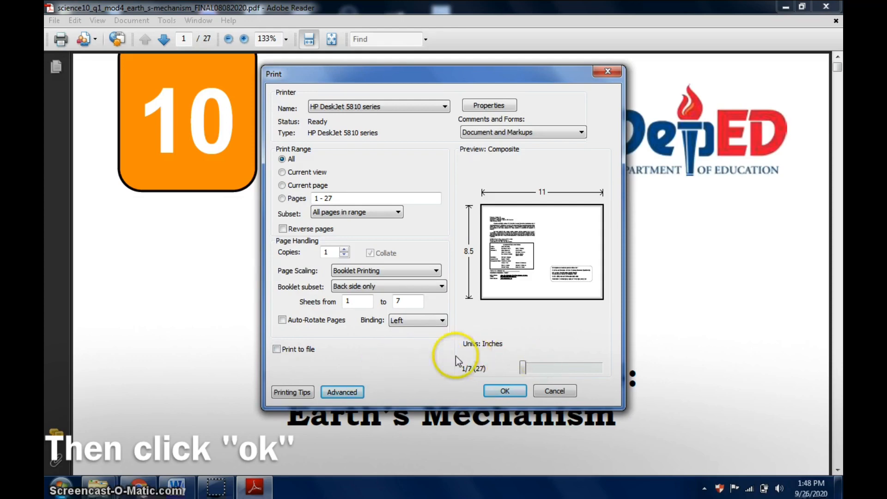
{"action": "mouse_move", "coordinate": [399, 344]}
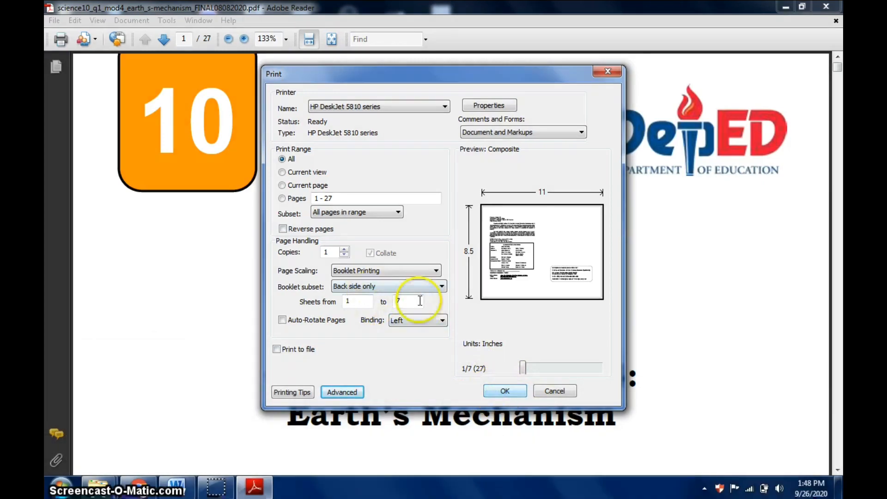
{"action": "left_click", "coordinate": [504, 392]}
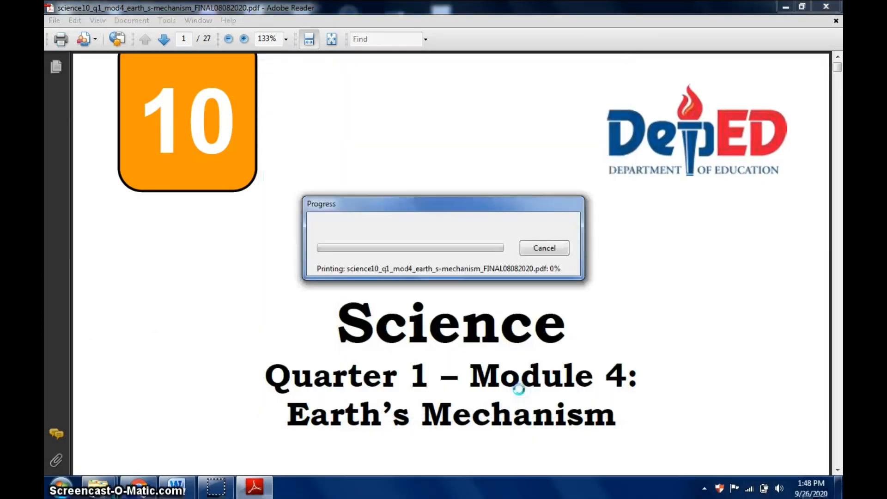